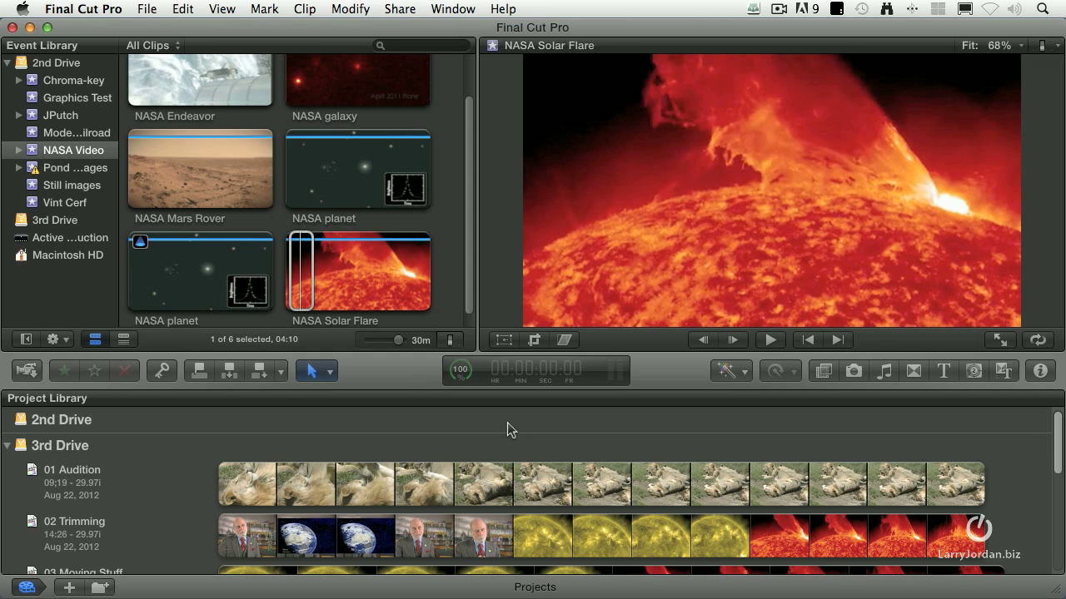
mouse_move(233, 401)
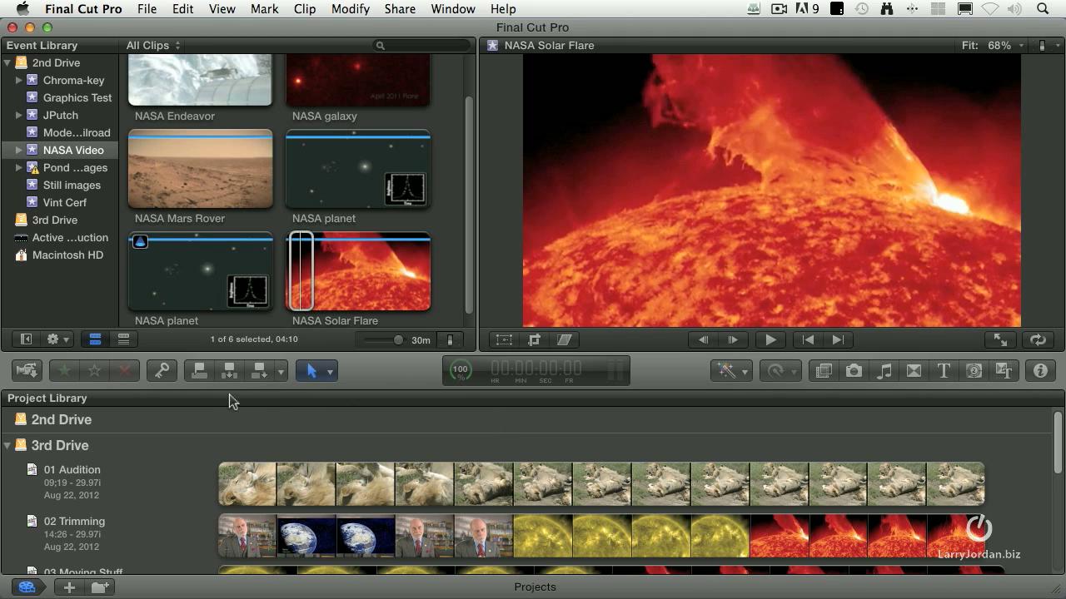
Bring up the camera import window for the connected Sony DSR-11 tape deck
click(27, 369)
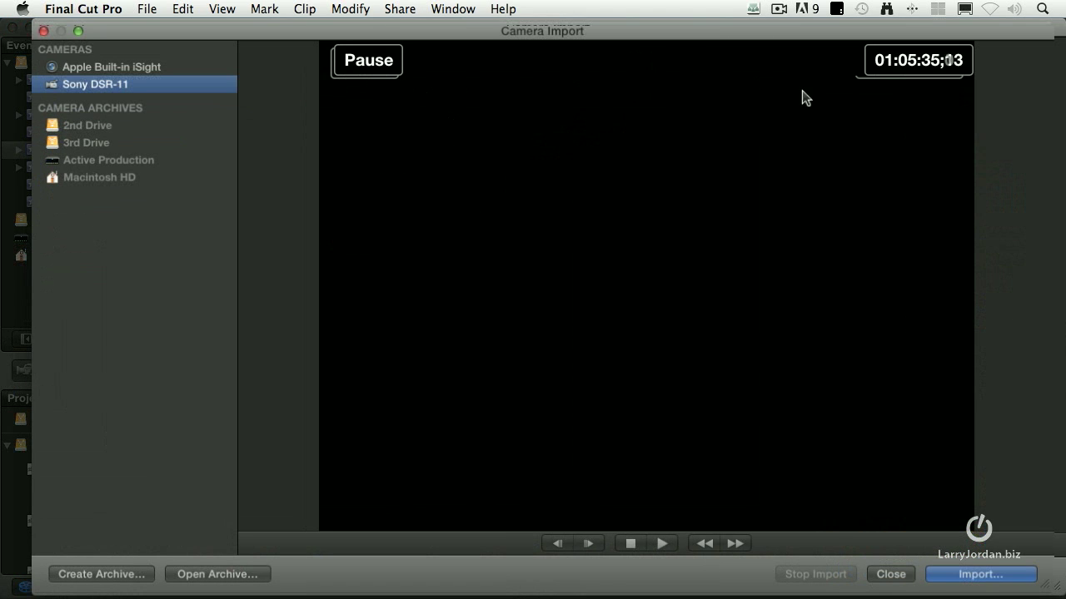
mouse_move(426, 85)
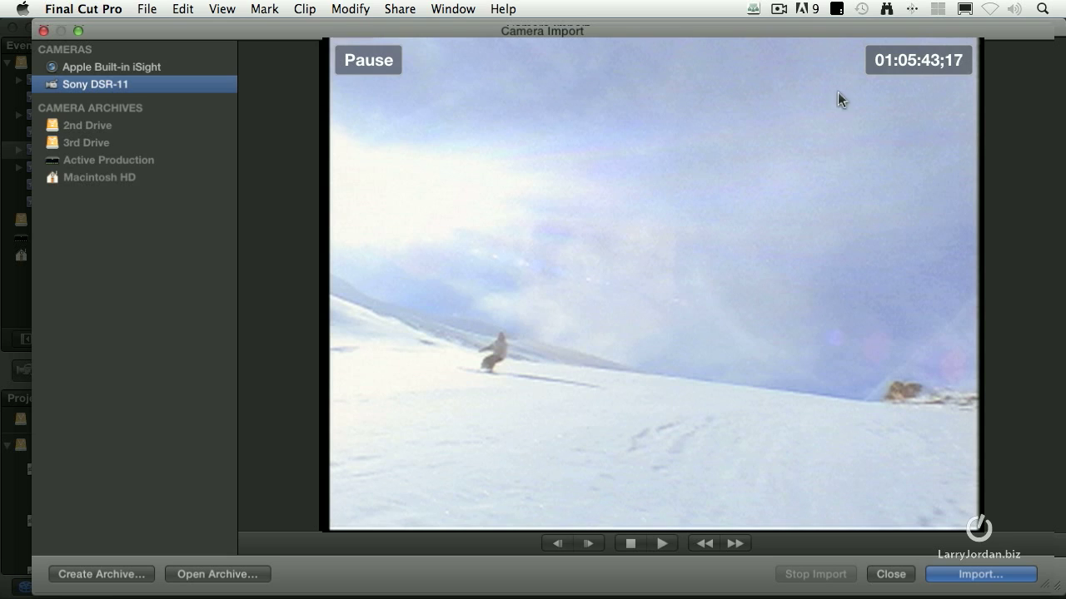
mouse_move(400, 93)
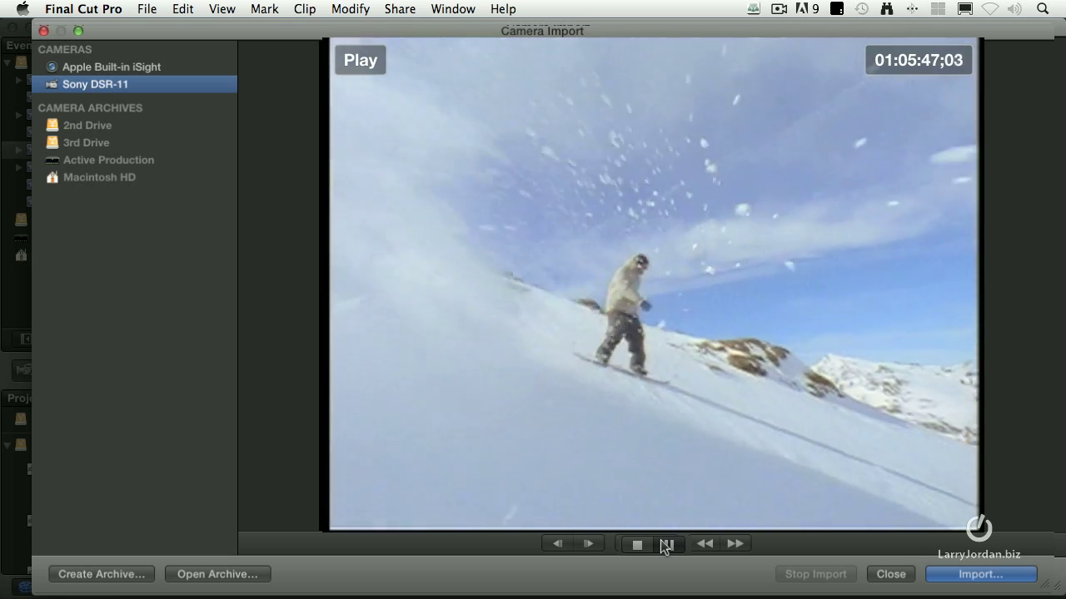
Rewind and play the tape to cue the snowboard footage, then start an import from it
click(359, 60)
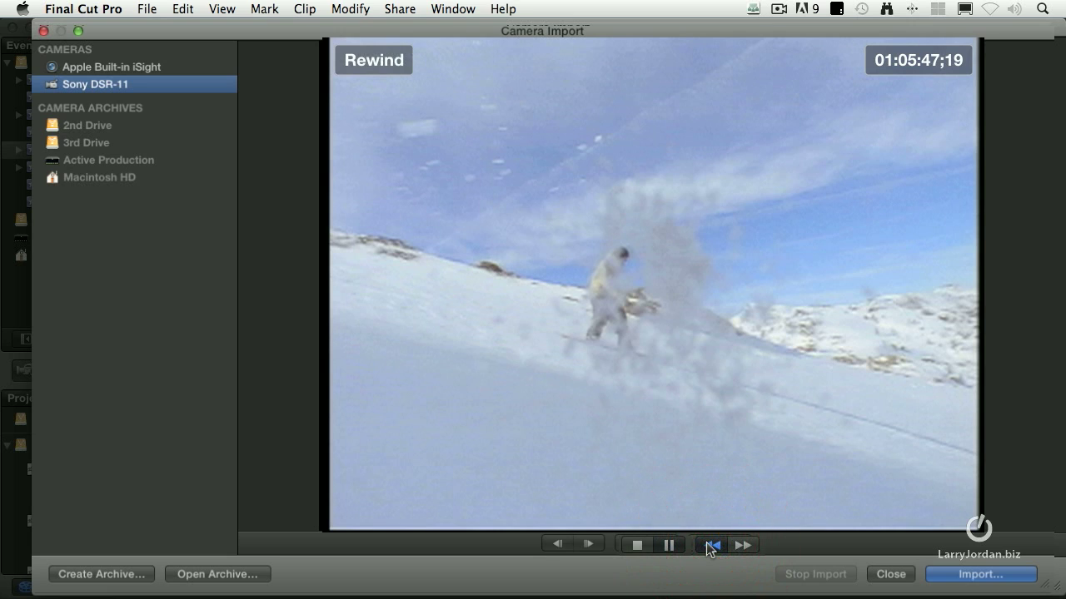
click(712, 545)
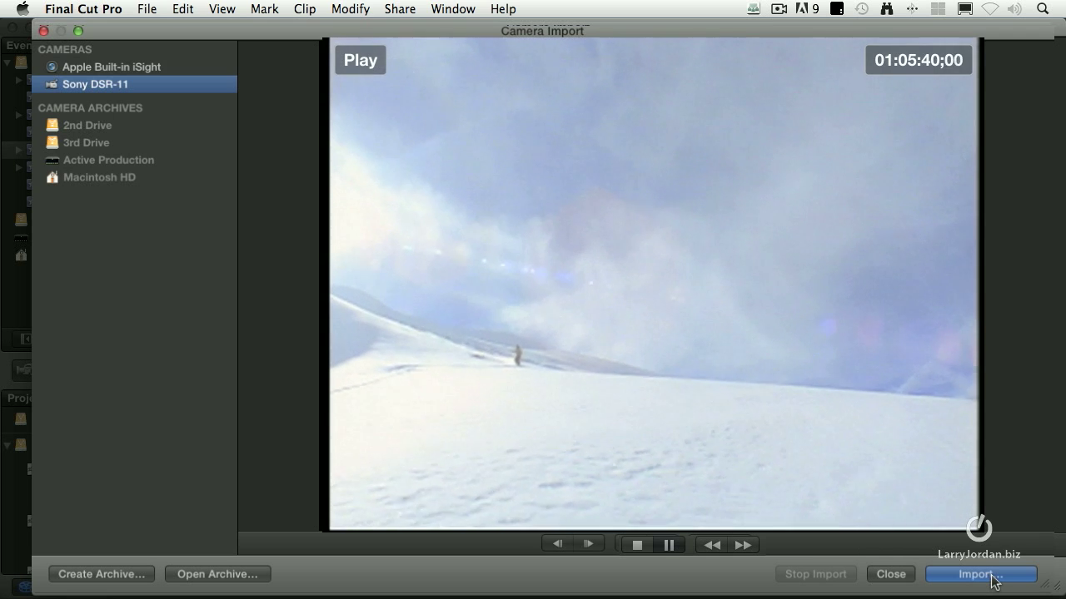
click(986, 575)
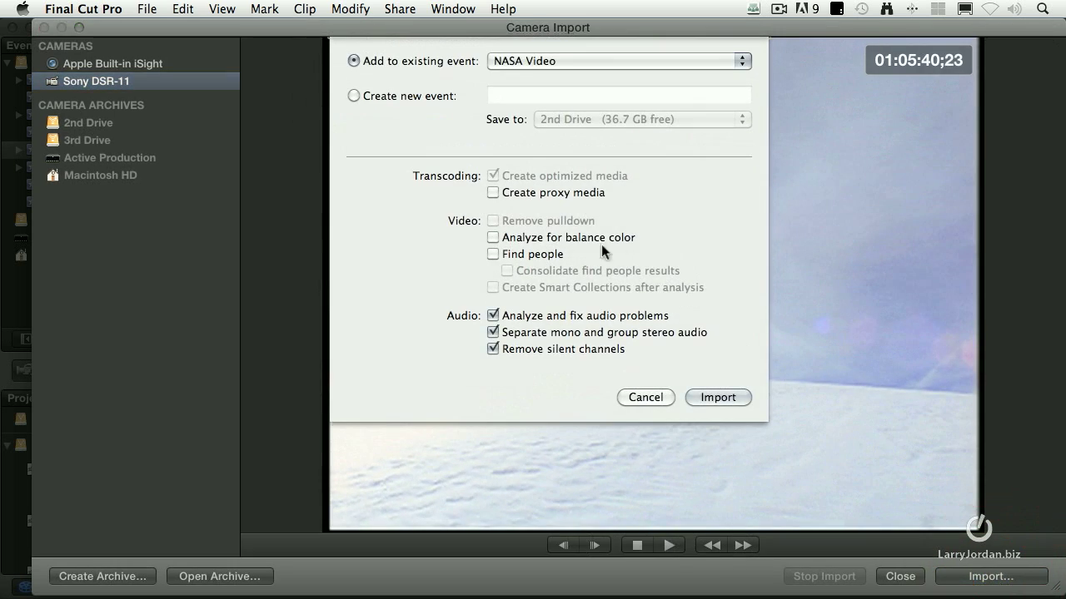
mouse_move(523, 185)
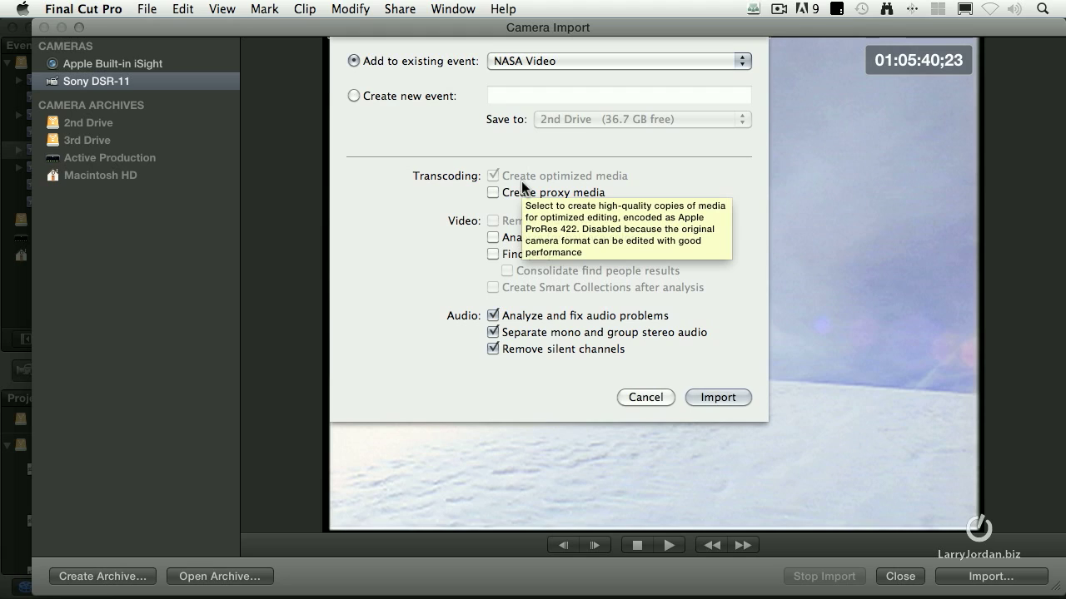
mouse_move(652, 187)
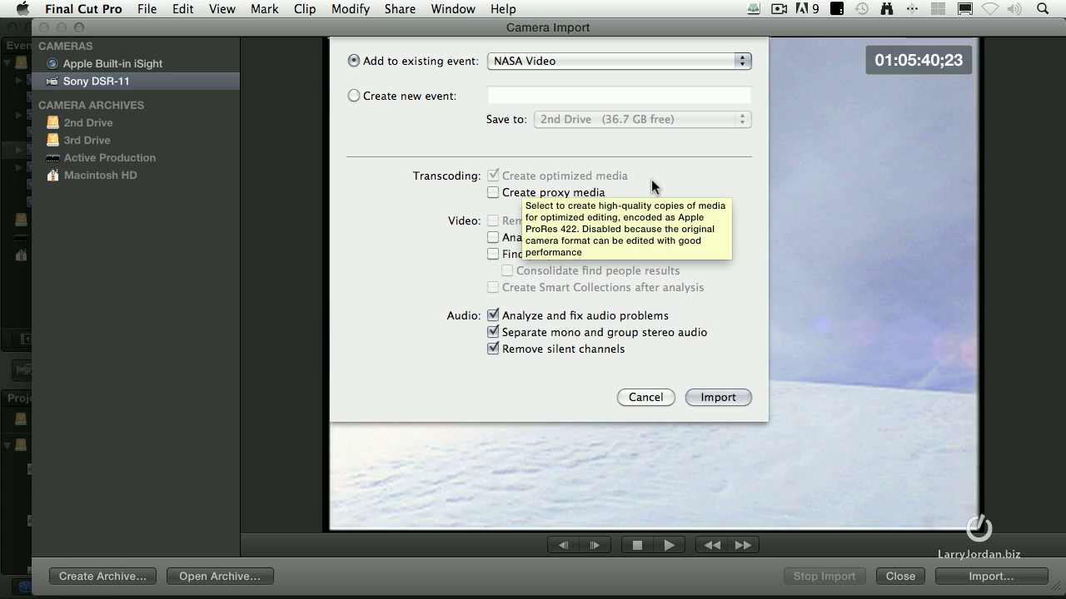
mouse_move(572, 196)
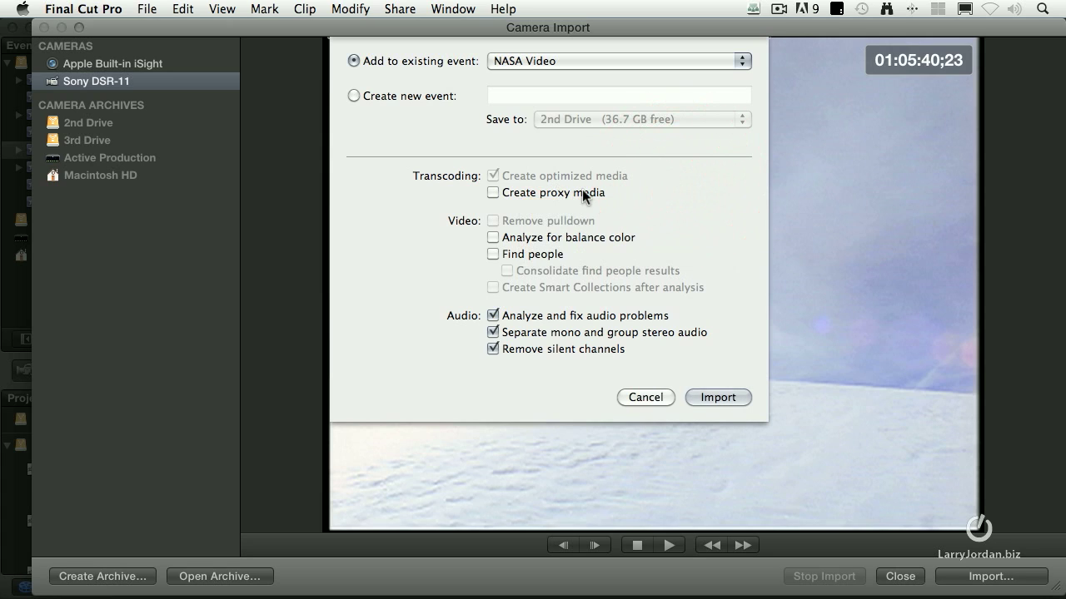
mouse_move(581, 197)
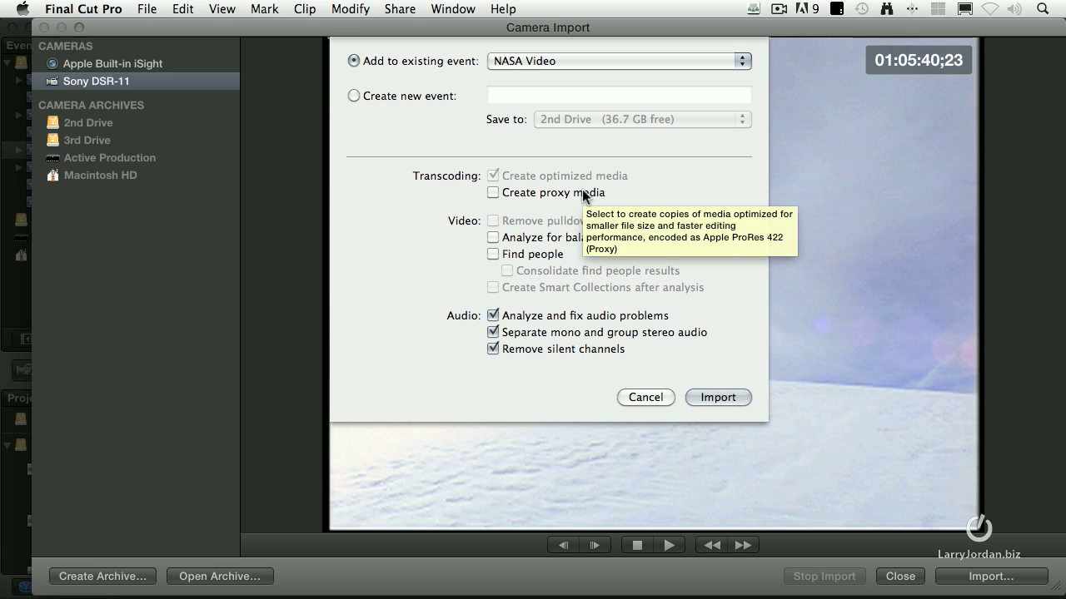
mouse_move(473, 226)
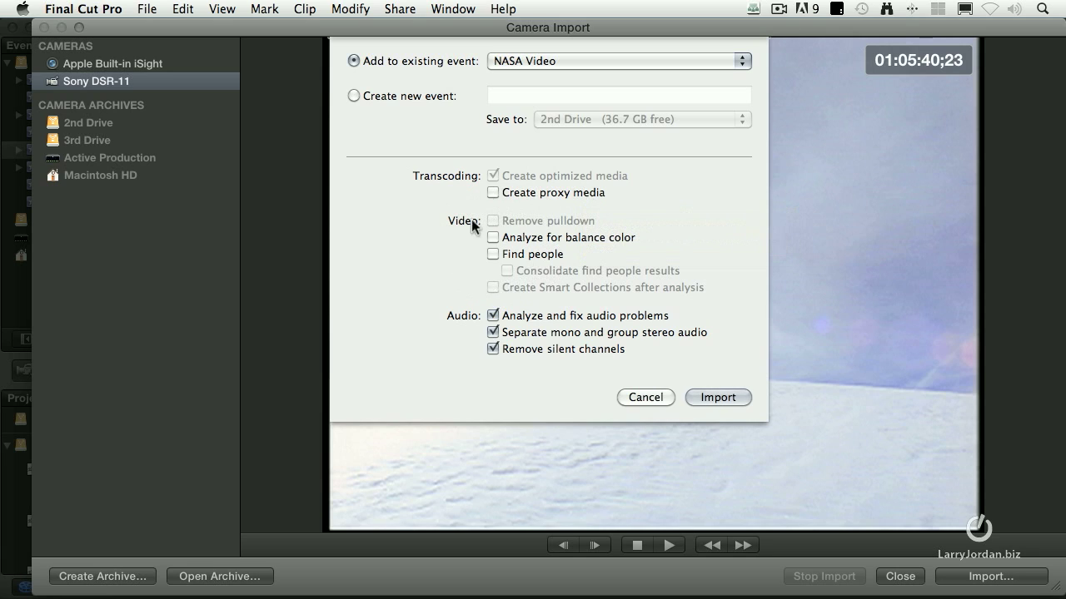
mouse_move(519, 283)
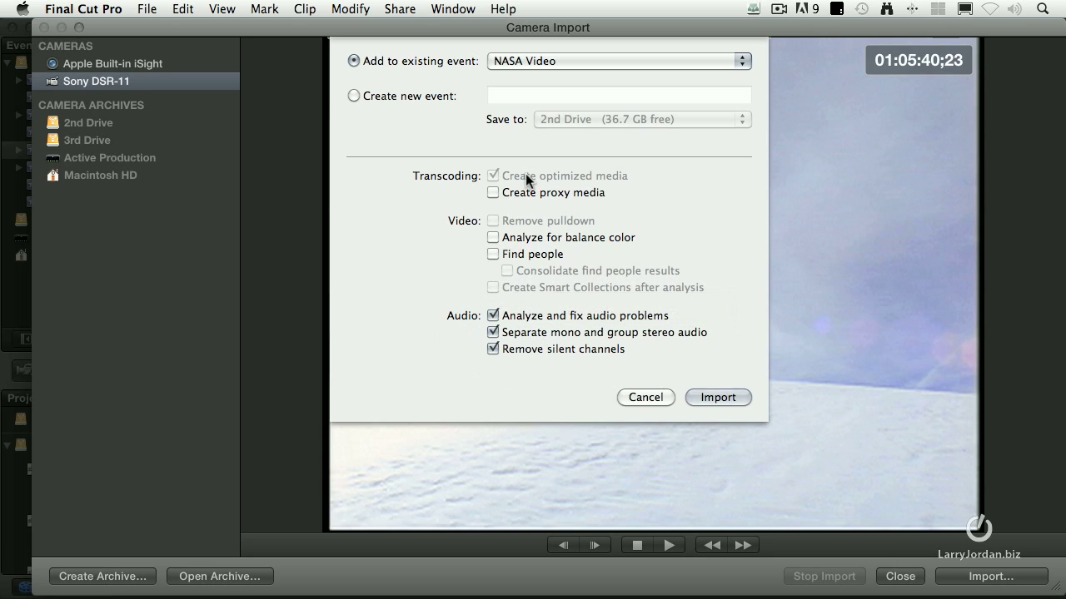
mouse_move(528, 180)
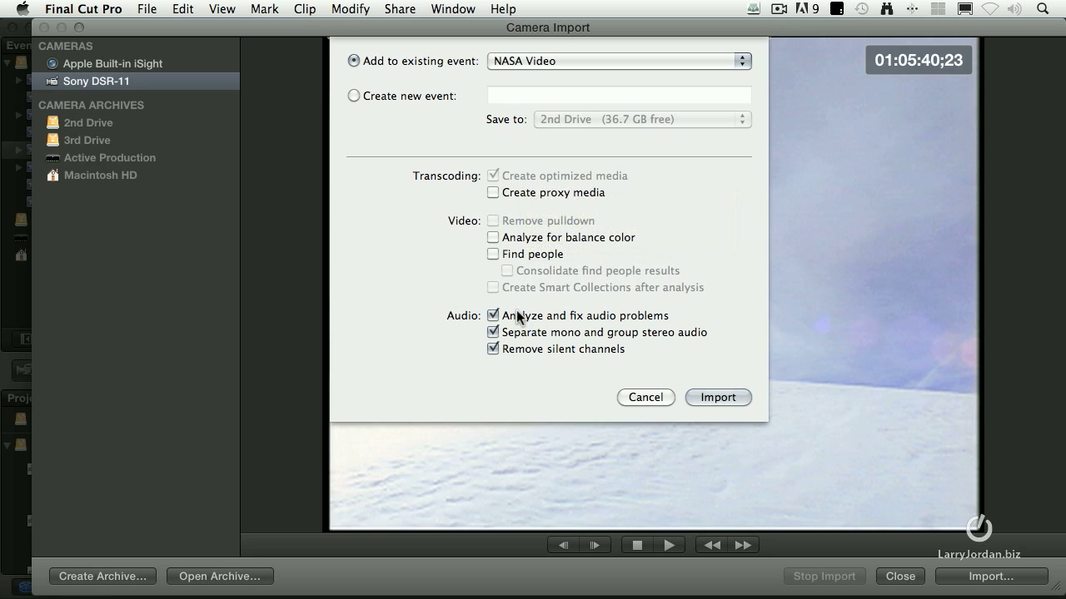
Create a new event named Snowboard on 2nd Drive and begin capturing into it
click(350, 95)
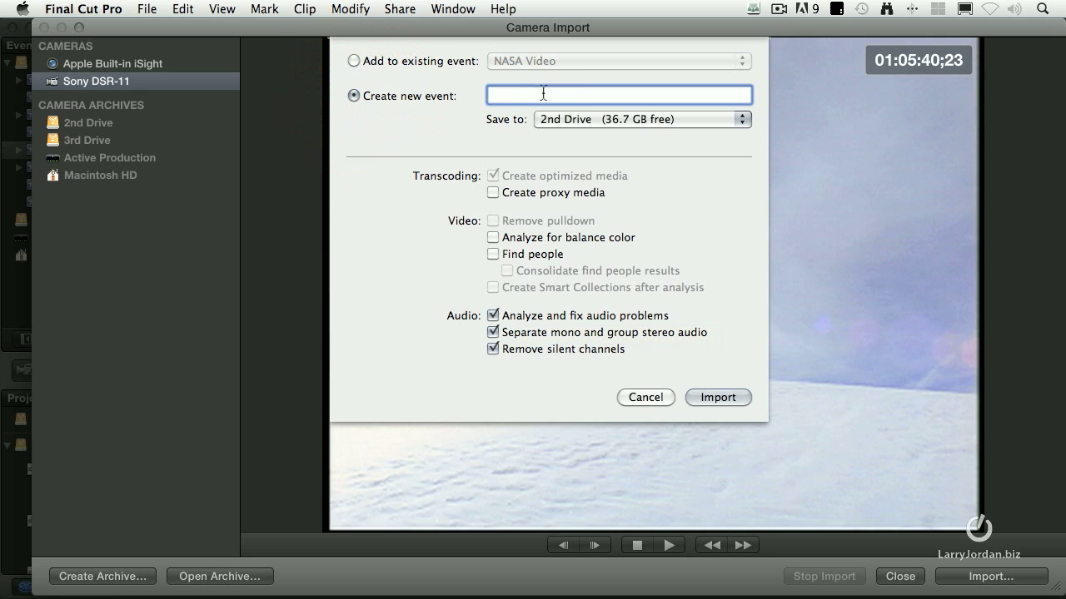
text(Snowboar)
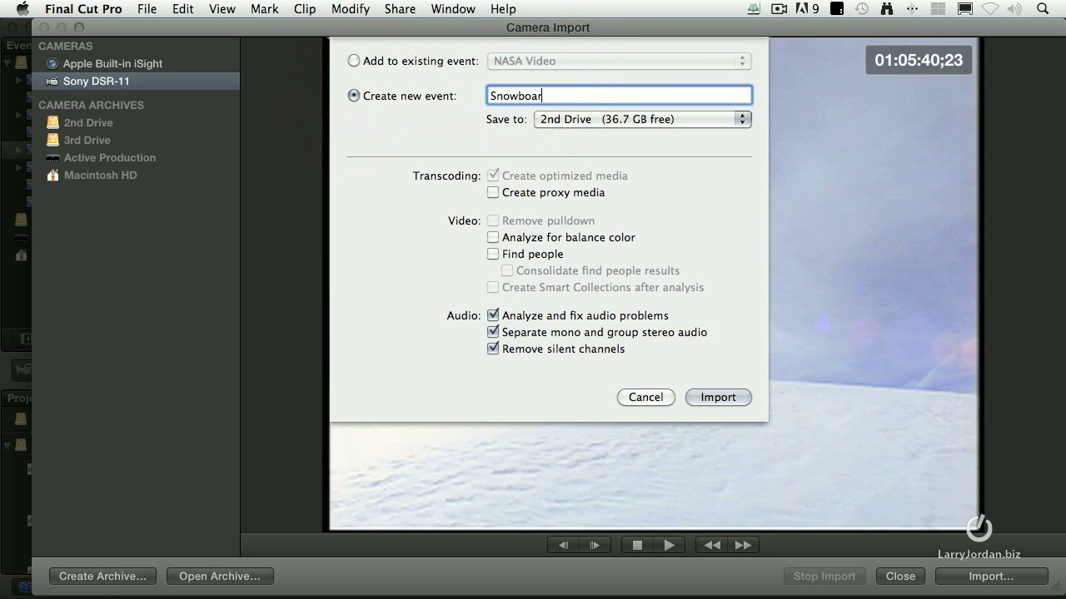
text(d)
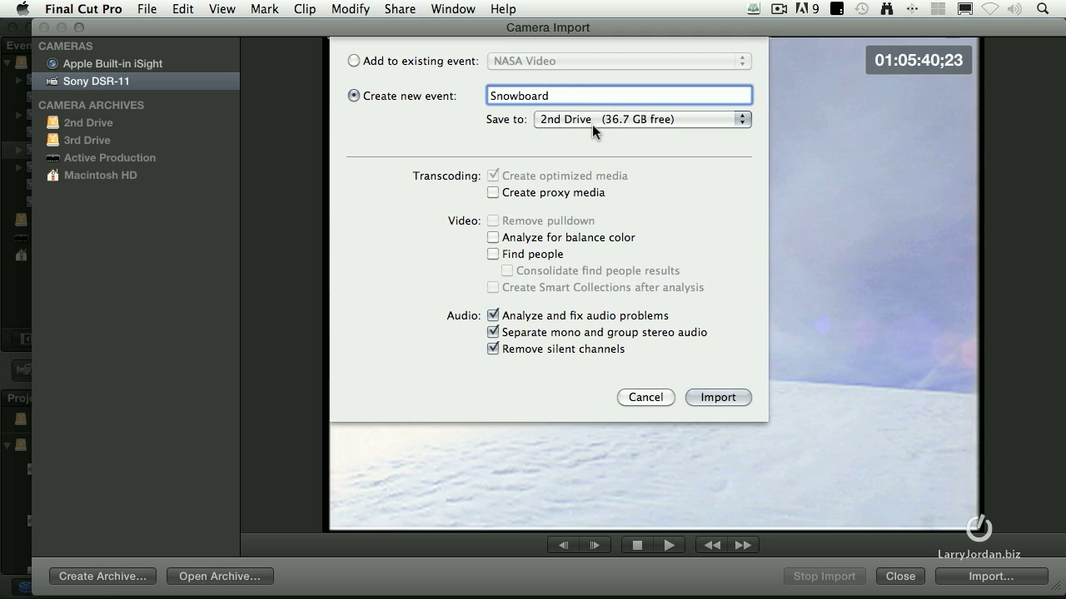
click(719, 396)
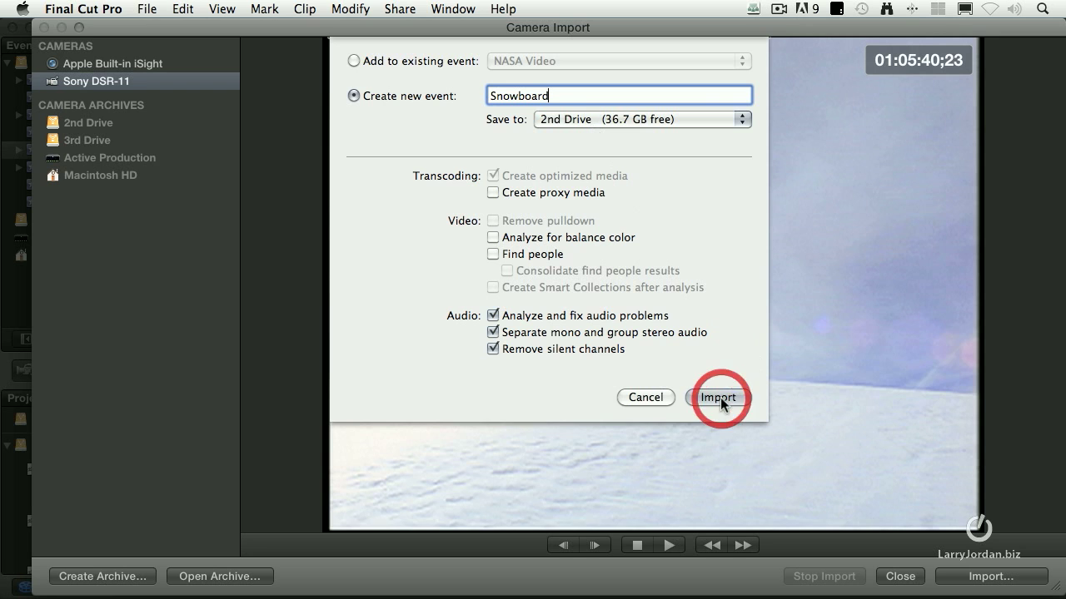
Stop the first capture, play the tape to the next shot, and reopen the import sheet for Snowboard
click(717, 397)
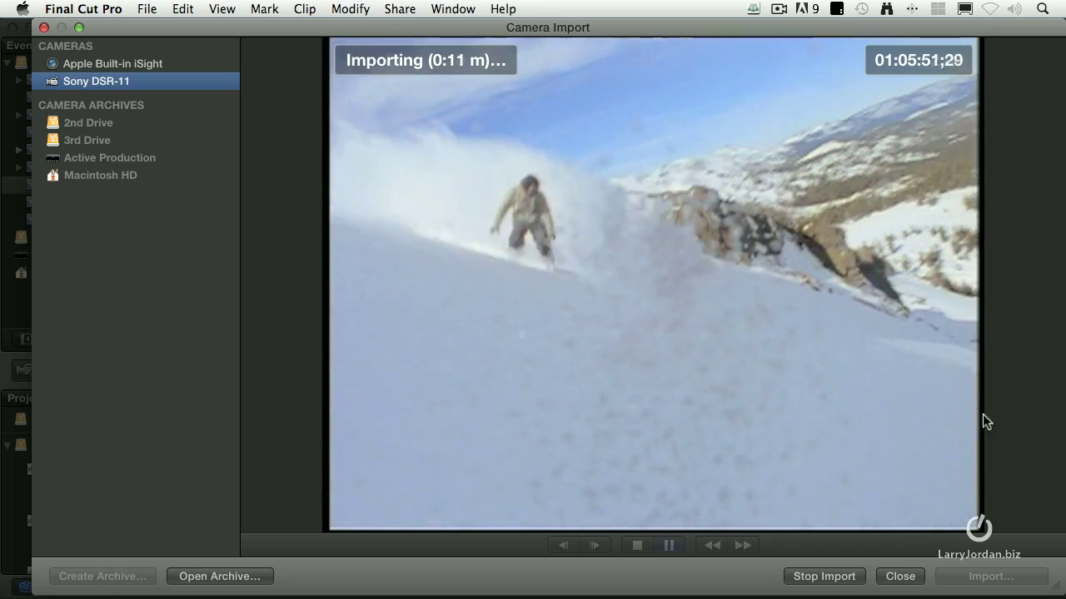
click(670, 546)
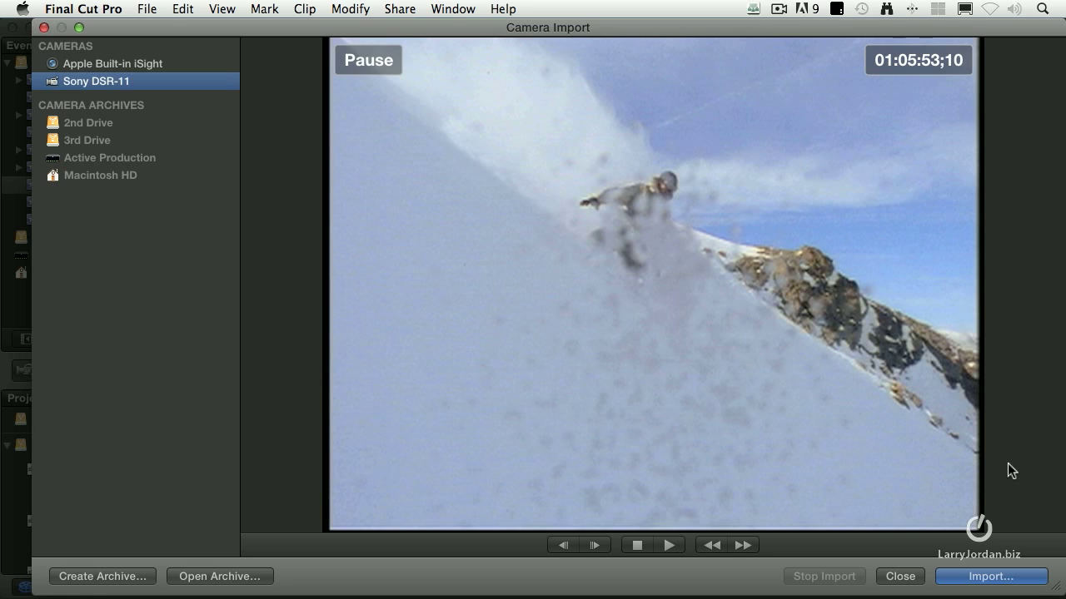
click(670, 545)
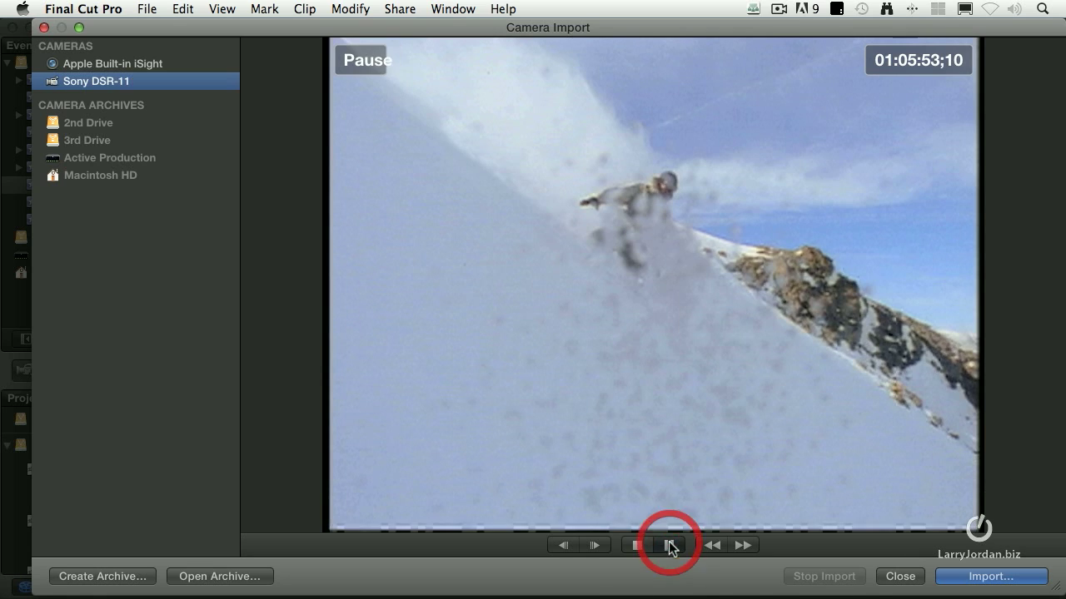
click(666, 546)
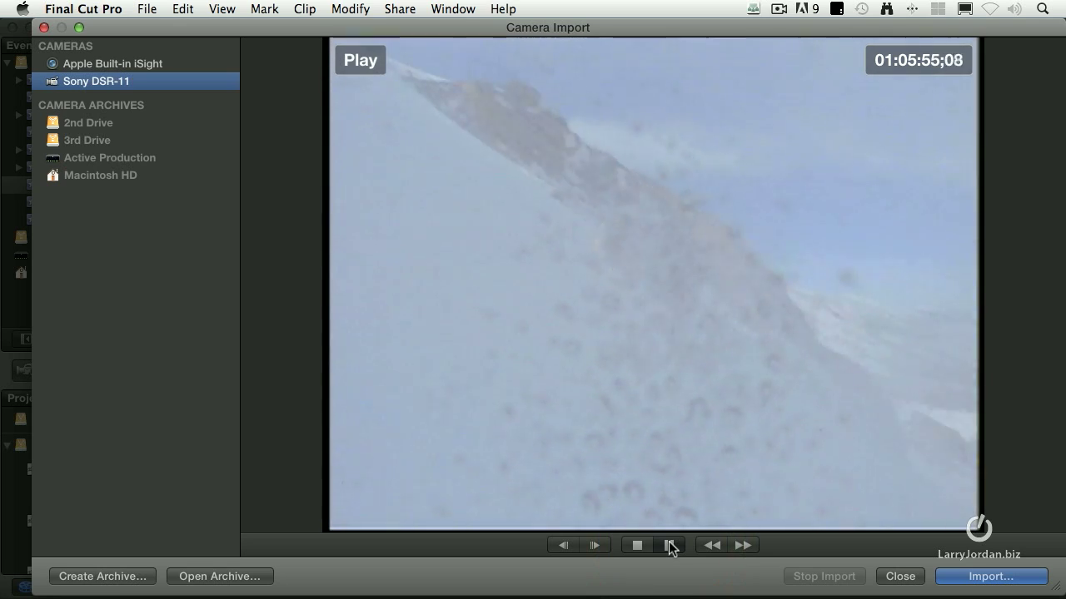
click(668, 546)
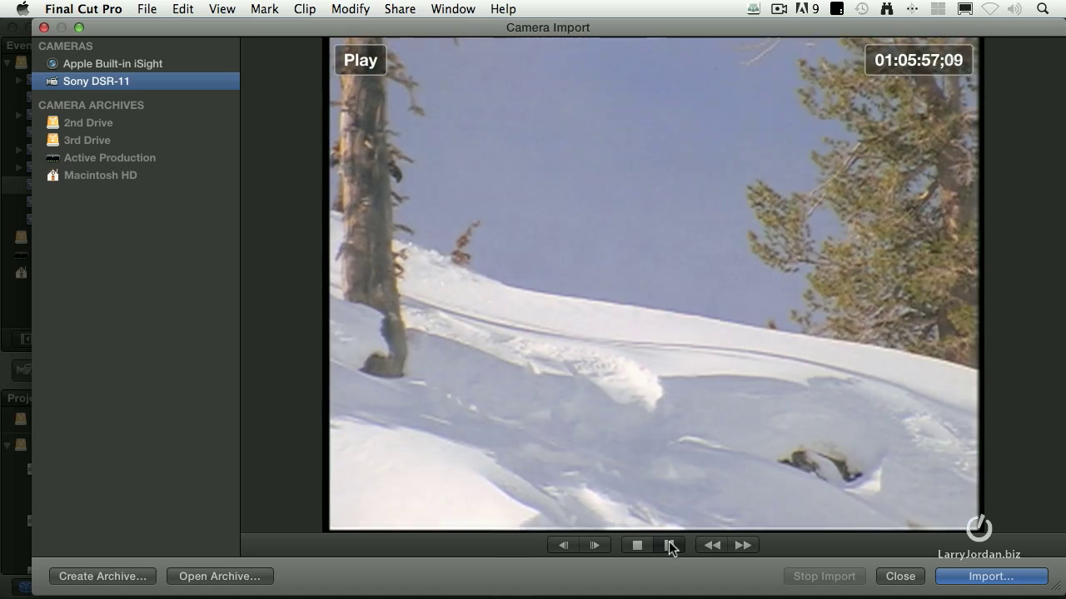
click(989, 576)
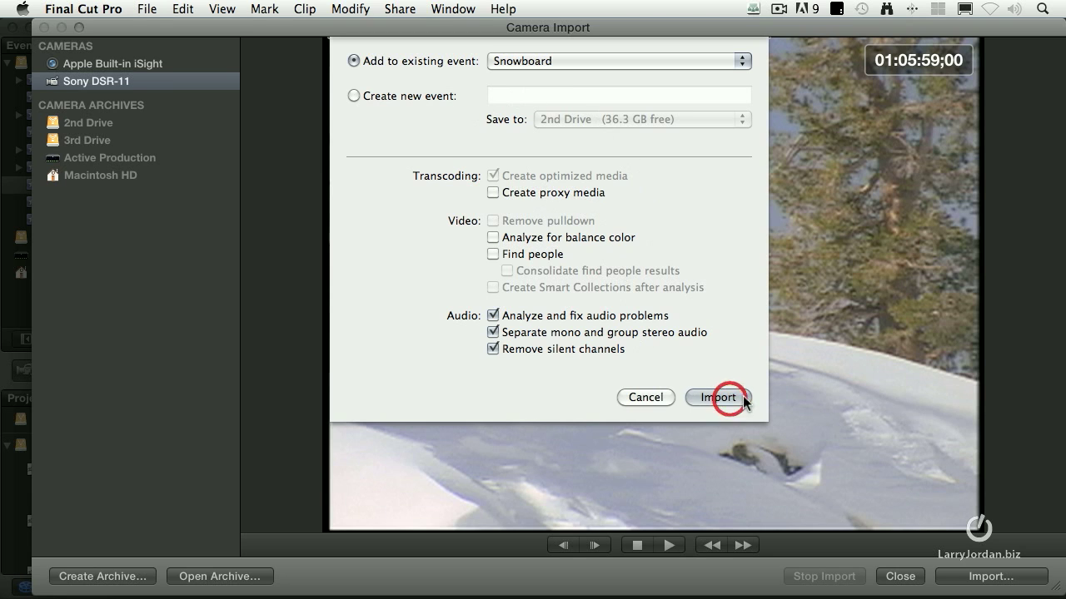
Capture the second snowboard shot into the existing Snowboard event, then stop the import
click(719, 398)
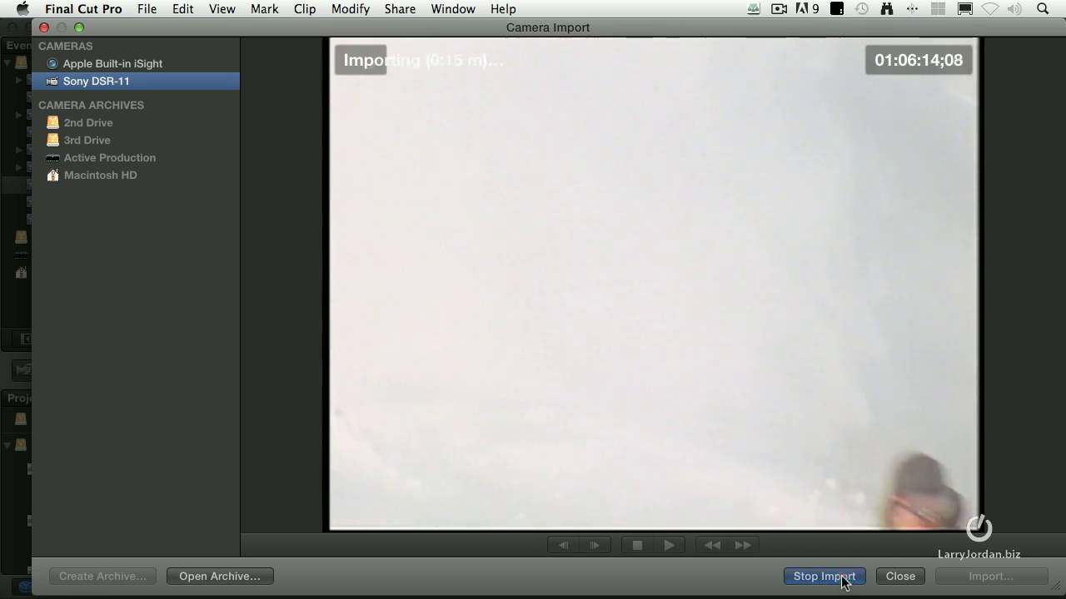
click(823, 576)
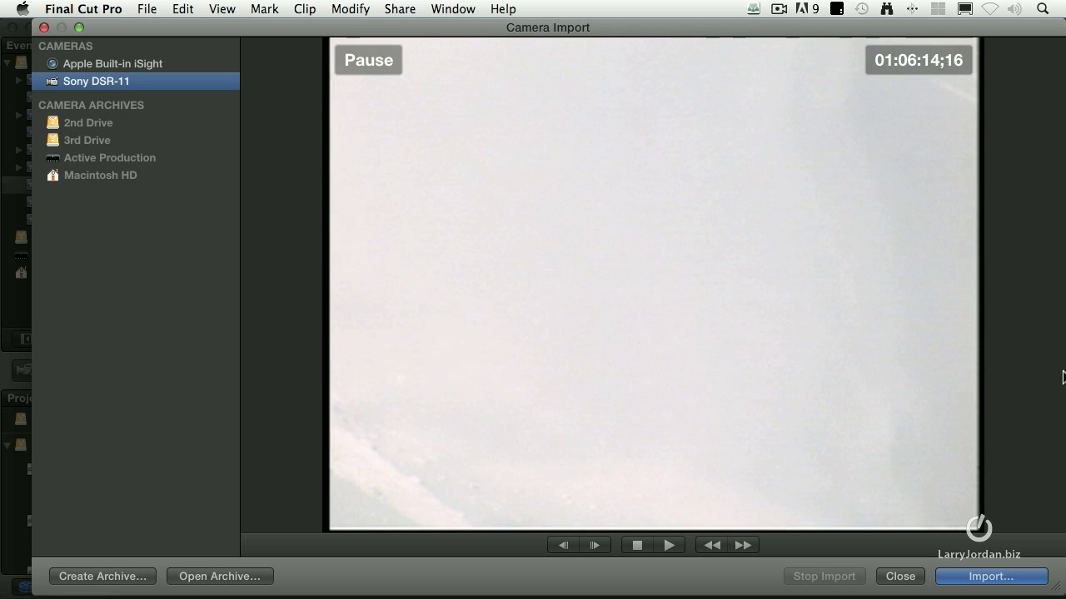
mouse_move(279, 529)
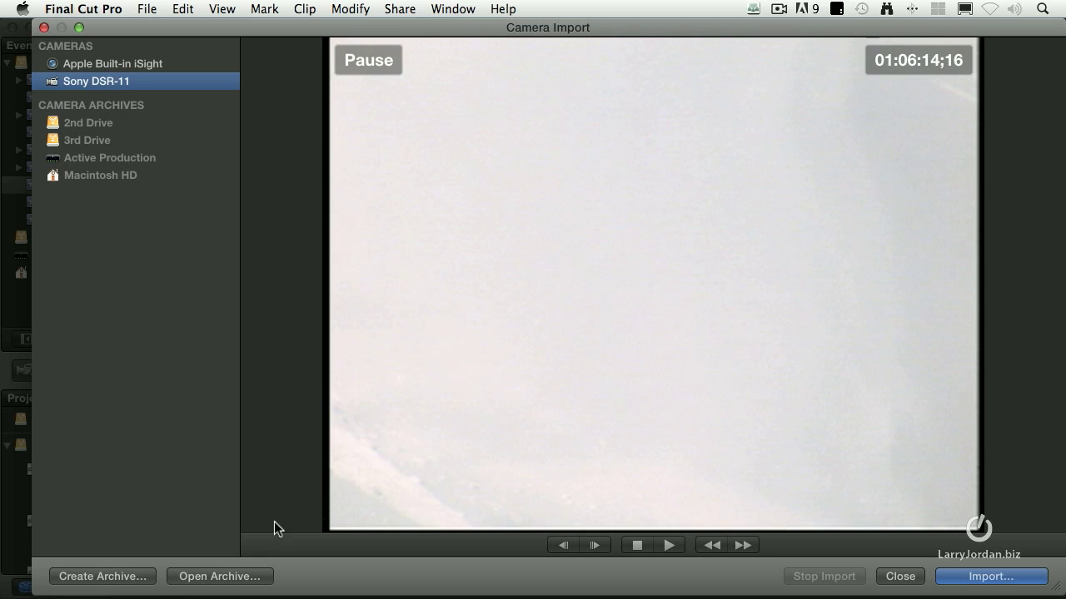
Set up a camera archive named 'Snowboard tape 23' with its destination drive changed
click(103, 577)
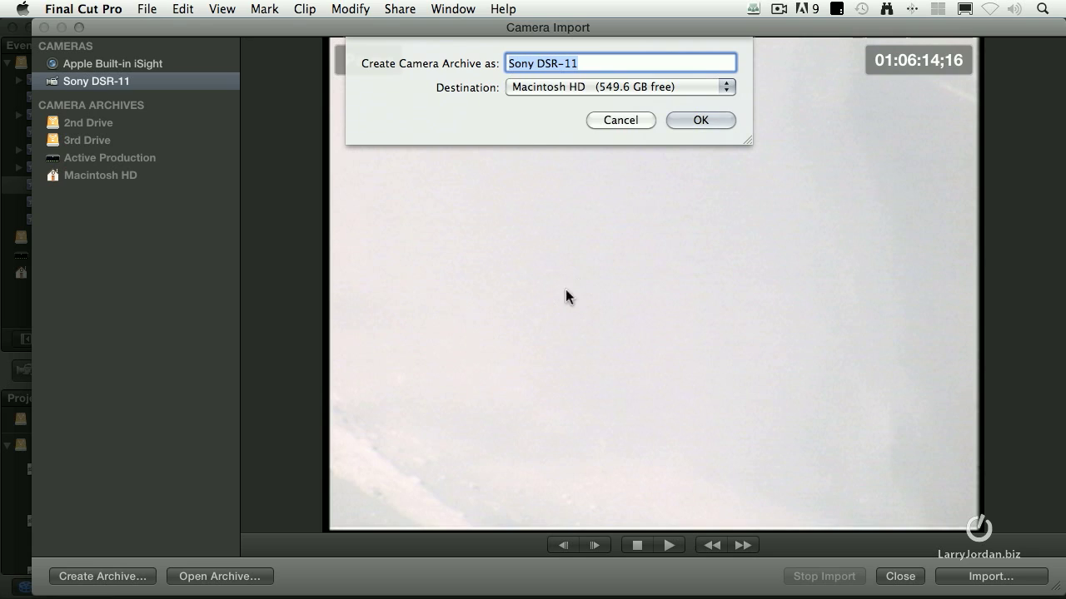
click(598, 63)
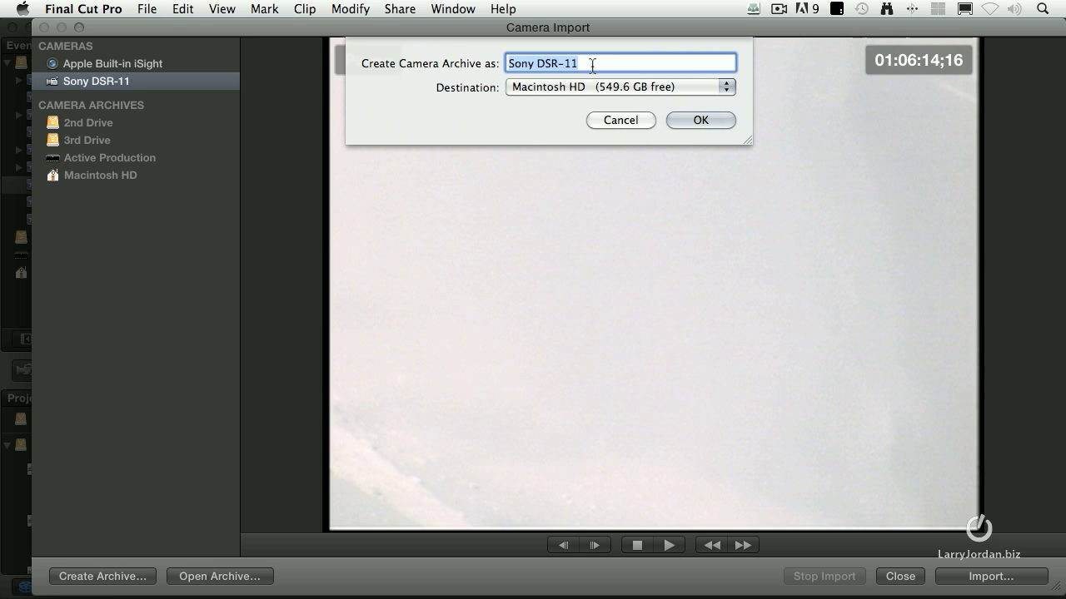
text(Snowboard)
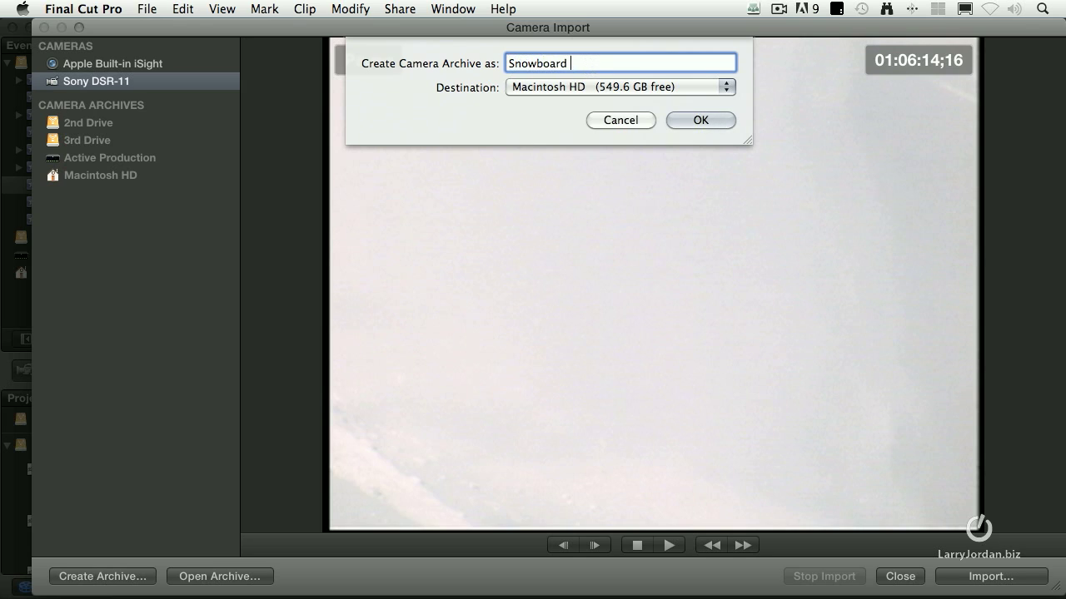
text(tape 23)
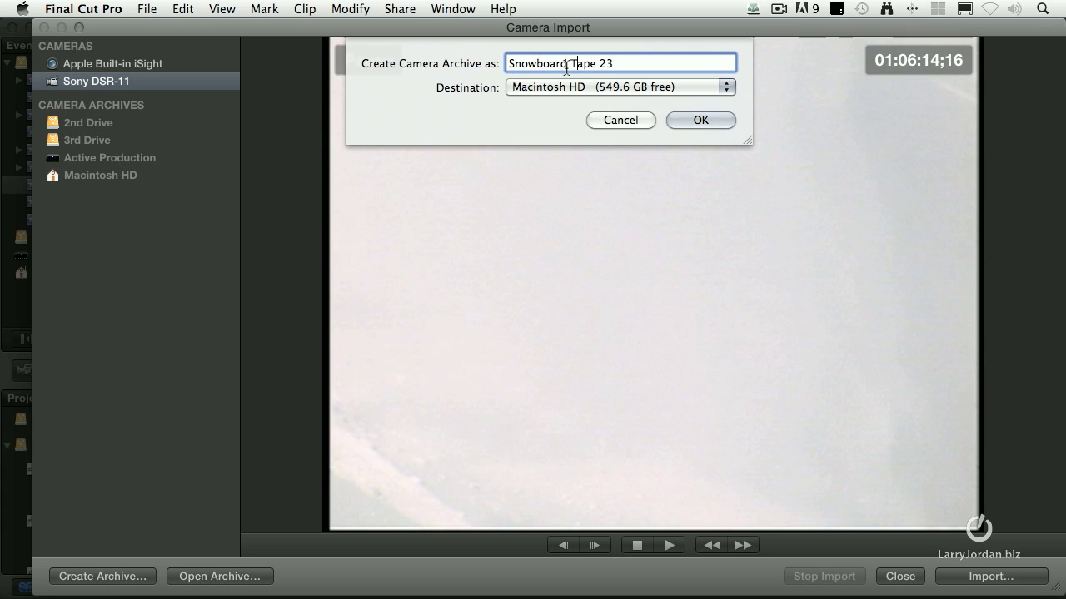
click(619, 86)
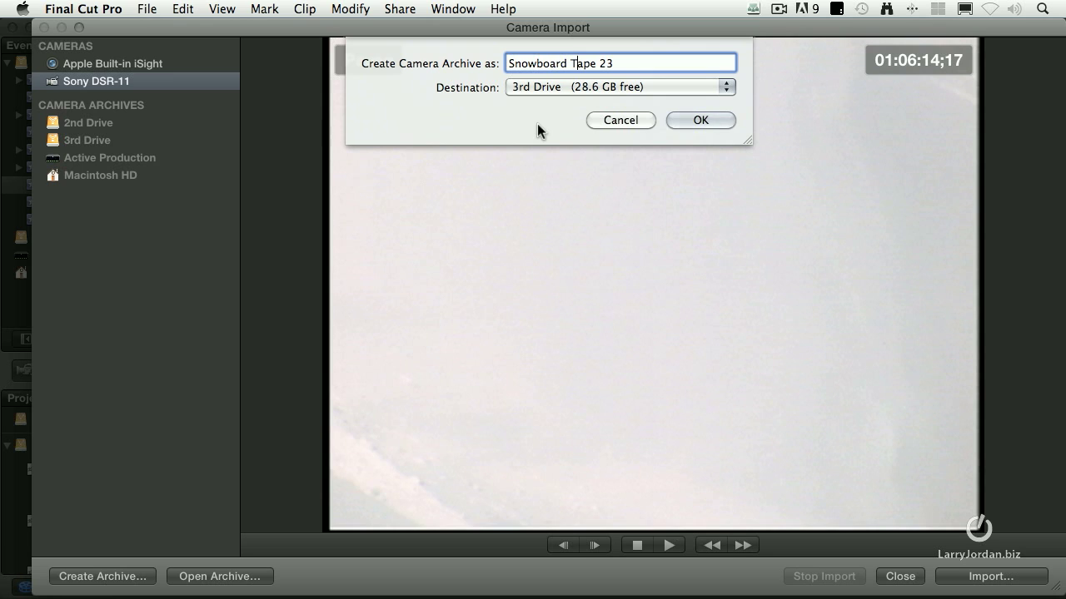
mouse_move(623, 113)
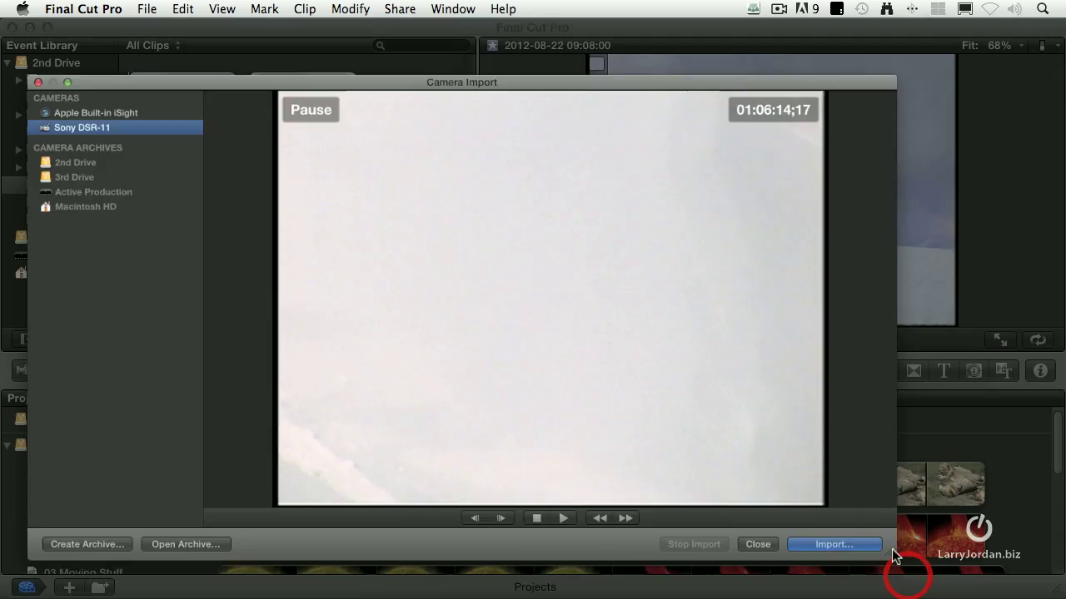
Close the camera import window, leaving two captured clips in the Snowboard event
click(758, 544)
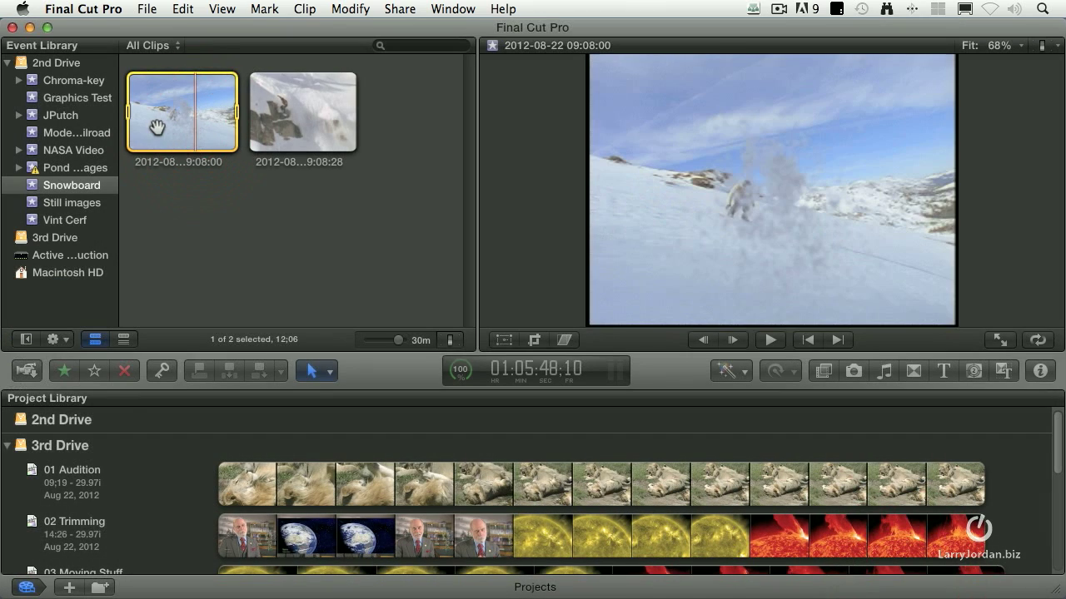